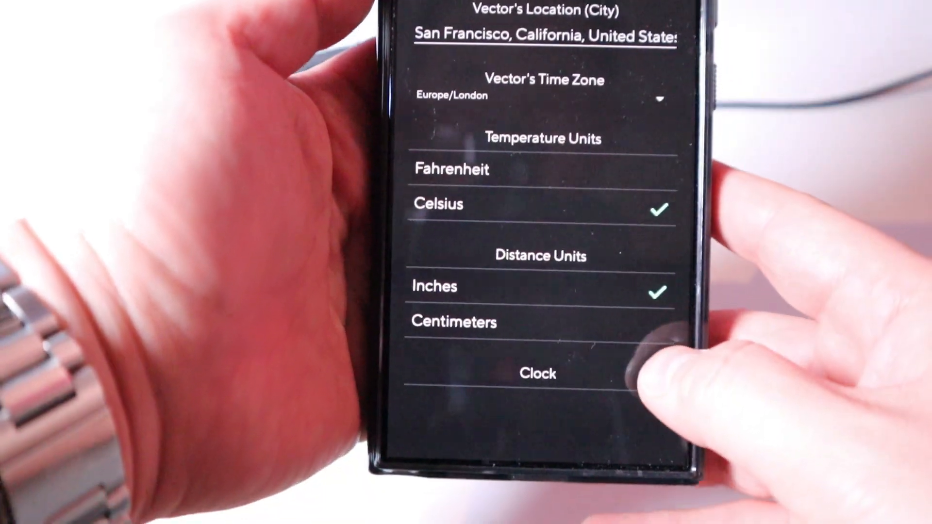
- Set distance to centimeters, keep Celsius and the 12-hour clock, and confirm
{"action": "left_click", "coordinate": [451, 321]}
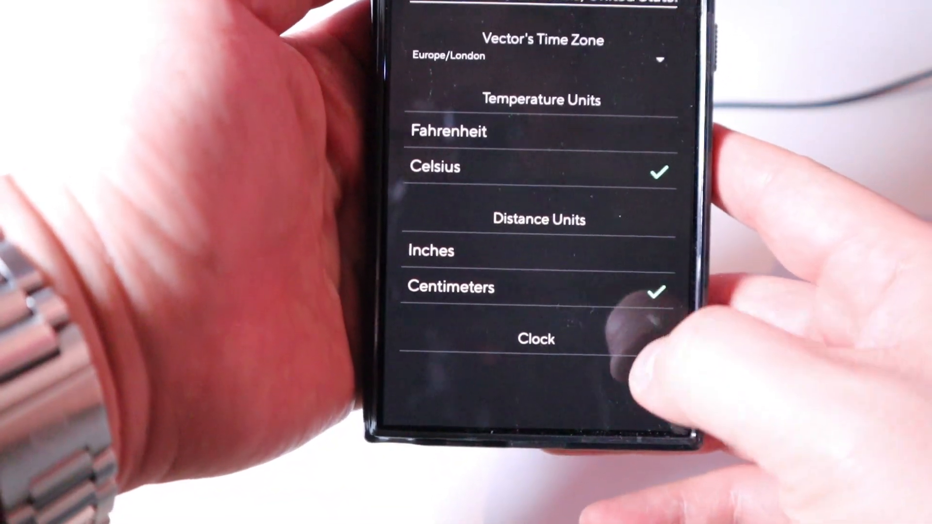
{"action": "scroll", "scroll_direction": "up", "scroll_amount": 3}
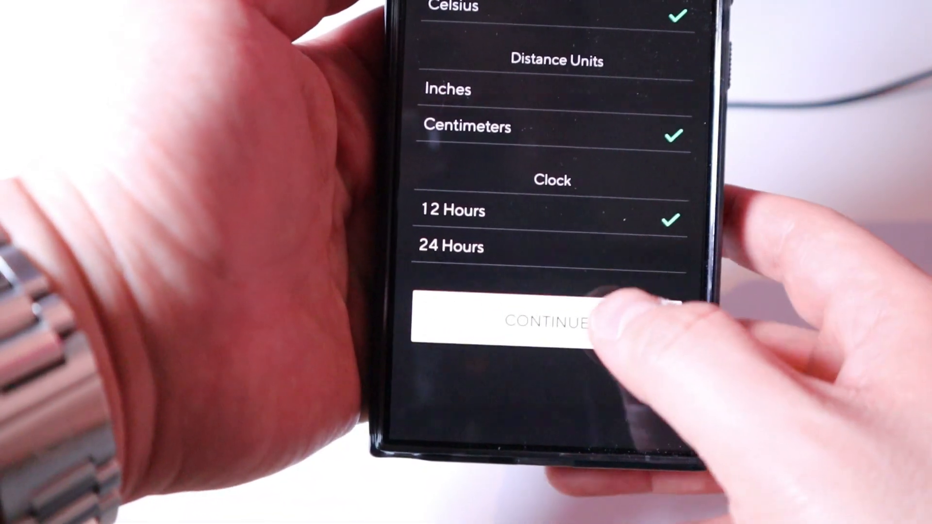
{"action": "left_click", "coordinate": [540, 323]}
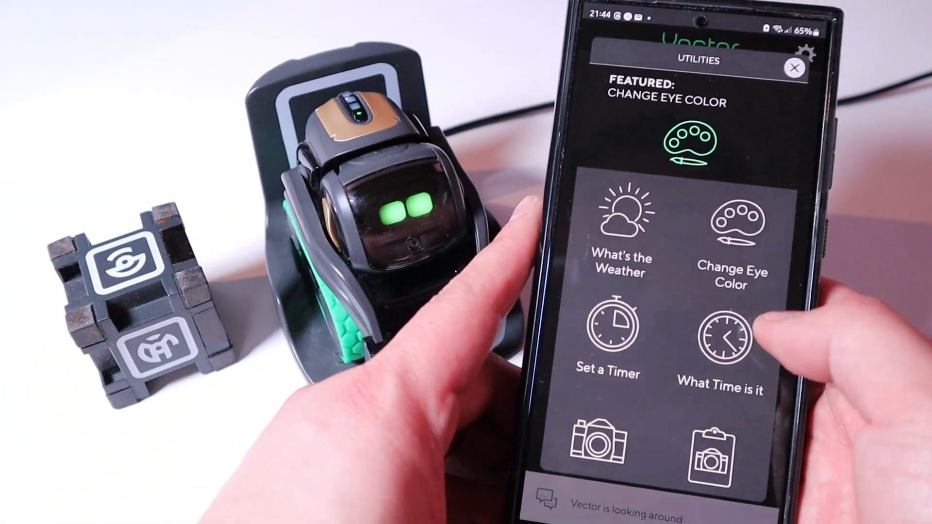
- Open and close the Interact collection, then open Robot Info from Things to Try
{"action": "scroll", "scroll_direction": "down", "scroll_amount": 3}
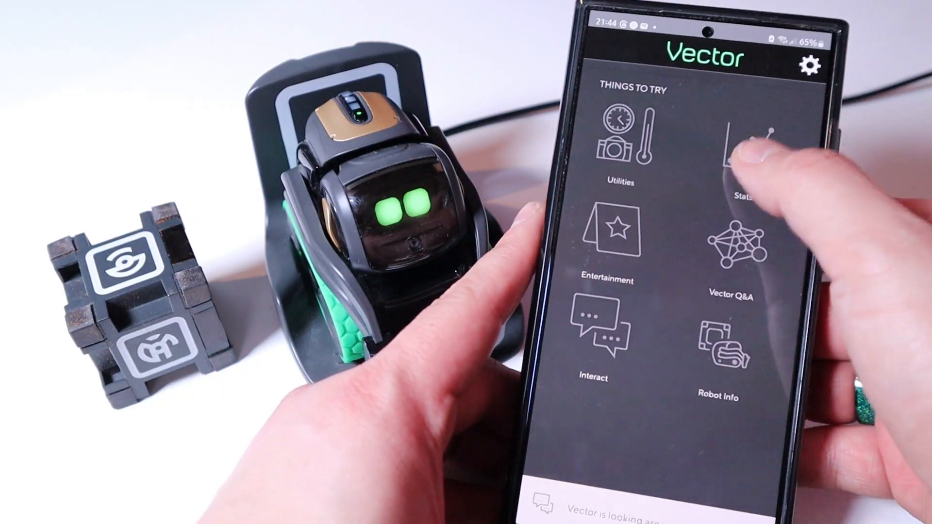
{"action": "left_click", "coordinate": [744, 149]}
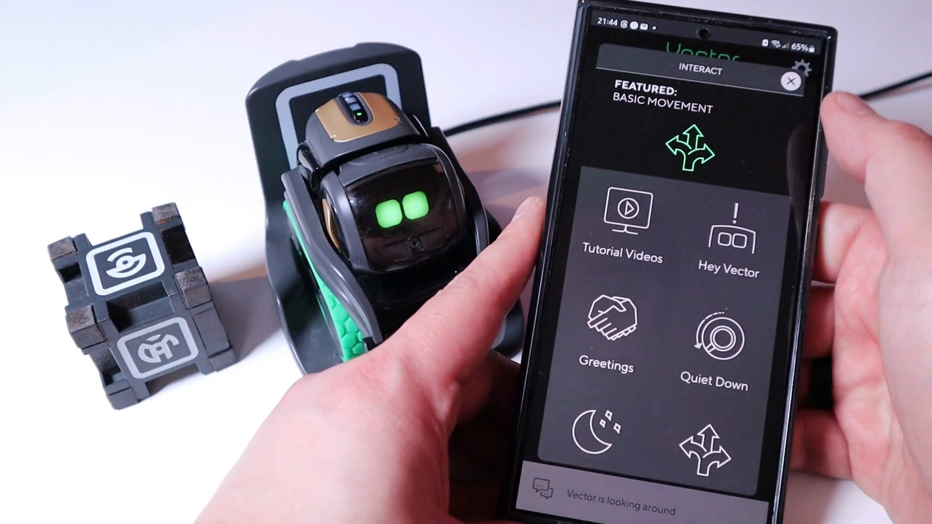
{"action": "left_click", "coordinate": [791, 81]}
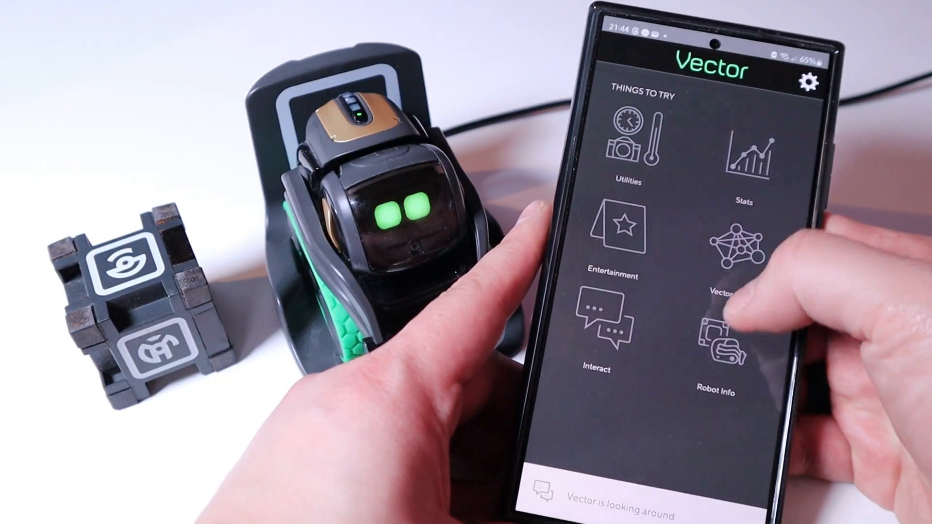
{"action": "left_click", "coordinate": [719, 342]}
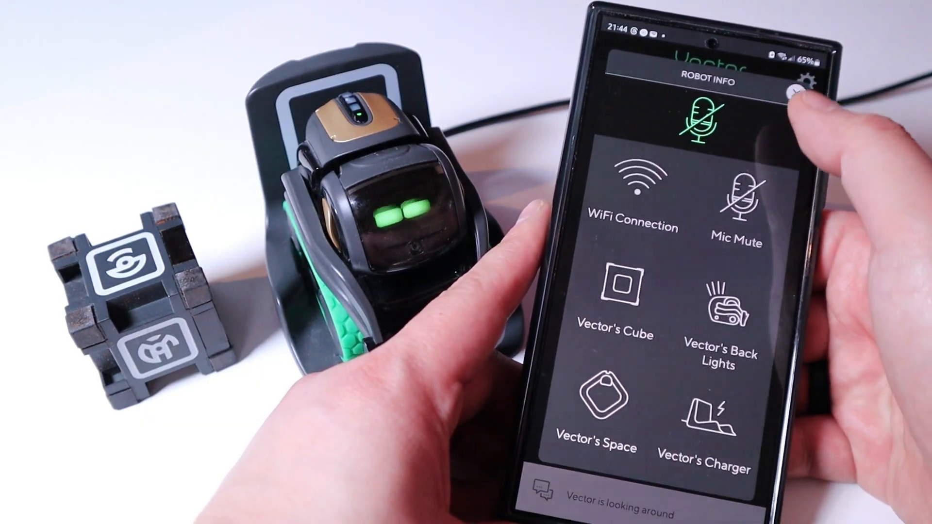